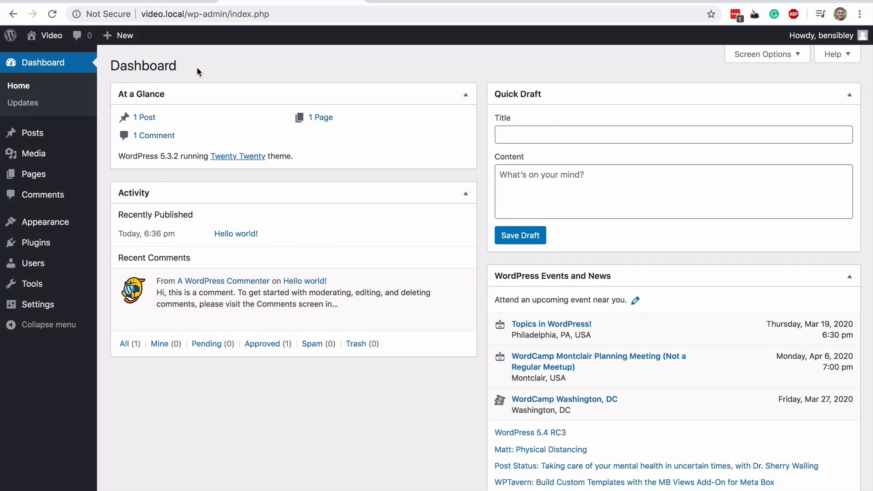
Step: Go to Pages > All Pages from the admin sidebar to list the site's pages
{"action": "left_click", "coordinate": [33, 175]}
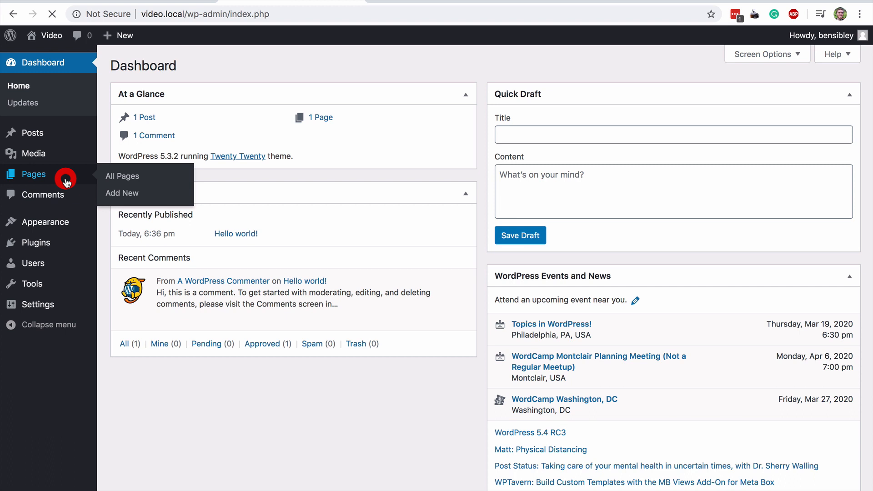
{"action": "left_click", "coordinate": [121, 176]}
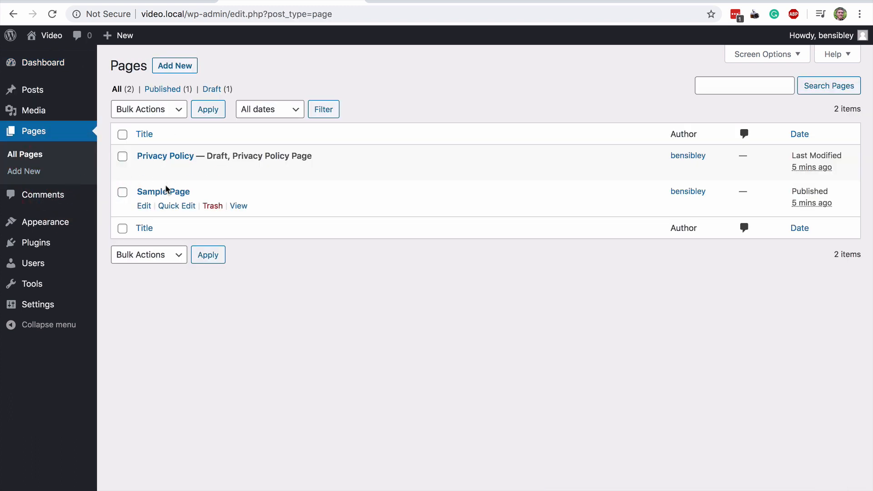
Step: Open the published Sample Page from the Pages list in the block editor
{"action": "left_click", "coordinate": [163, 192]}
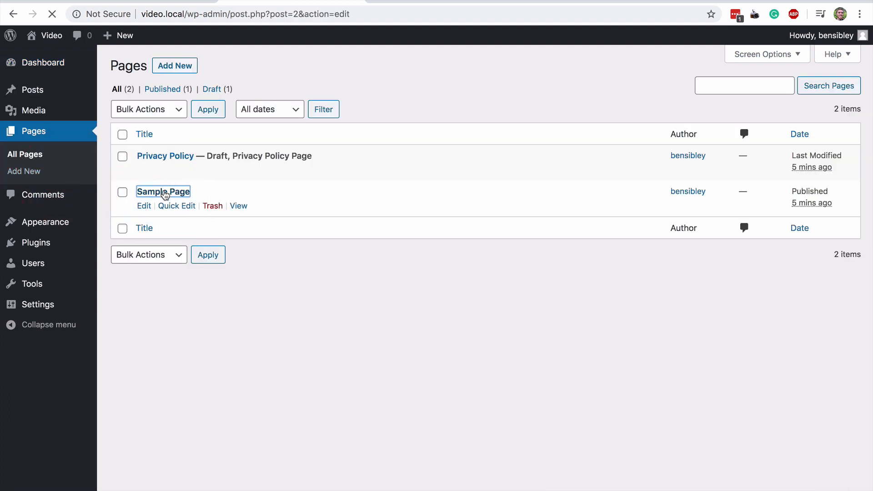
{"action": "left_click", "coordinate": [163, 192]}
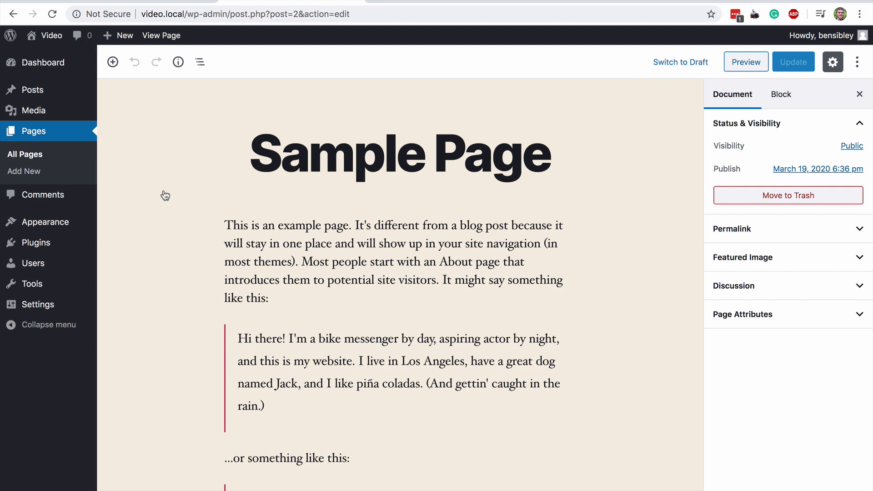